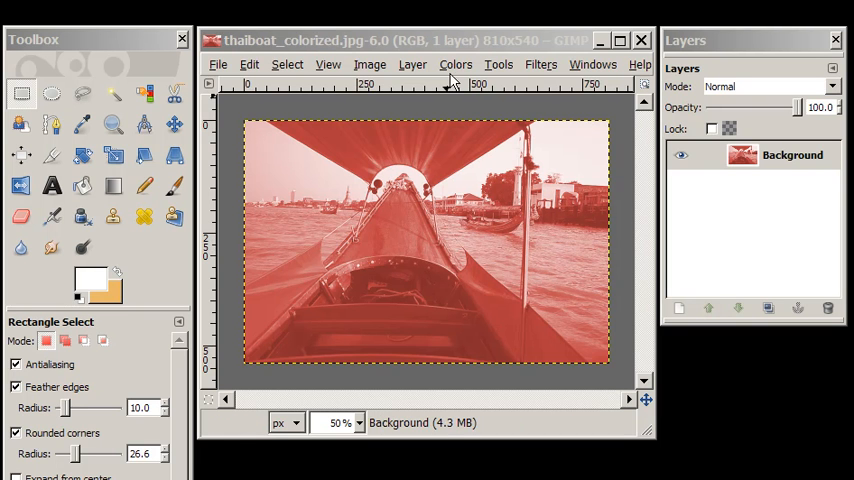
Add thaiboat_resized.jpg as a layer and toggle its visibility to compare with the background.
{"action": "left_click", "coordinate": [455, 64]}
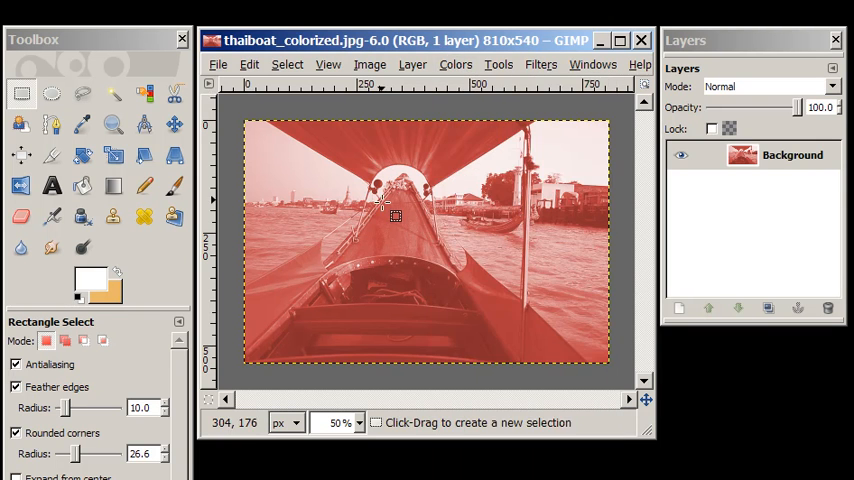
{"action": "mouse_move", "coordinate": [456, 217]}
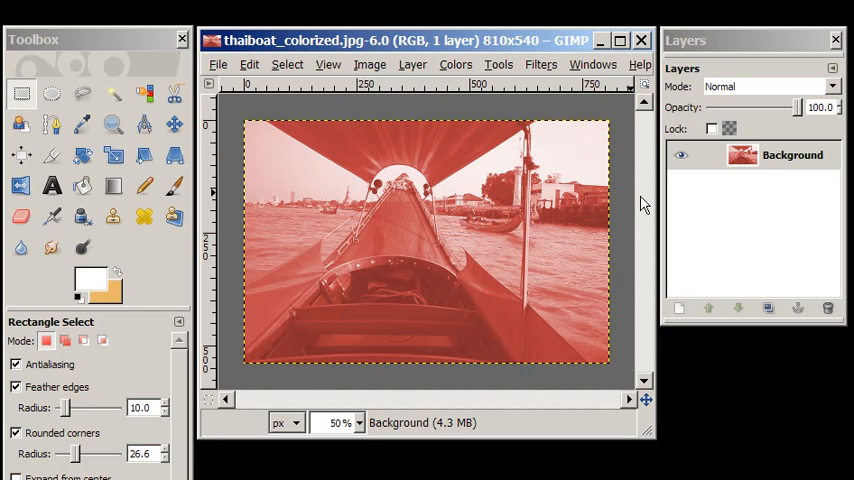
{"action": "mouse_move", "coordinate": [635, 205]}
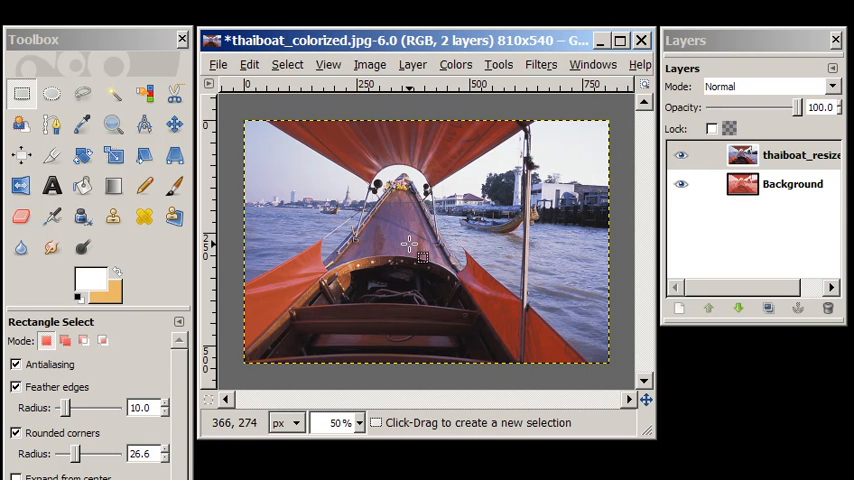
{"action": "left_click", "coordinate": [792, 184]}
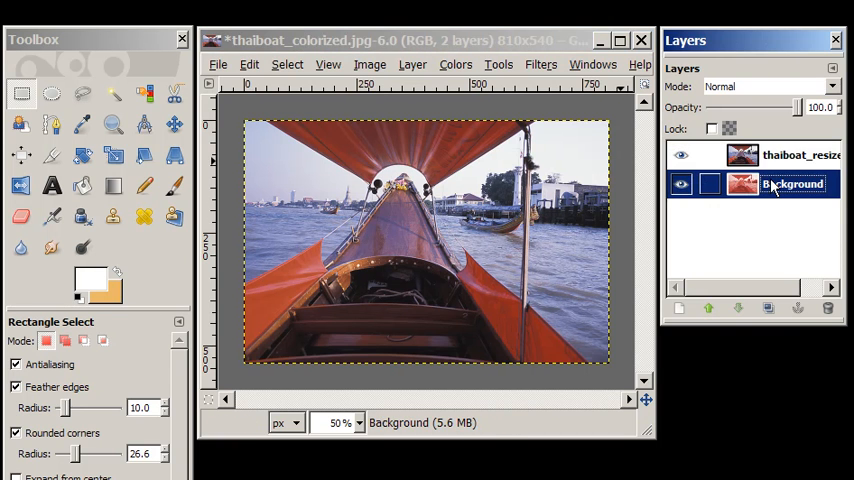
{"action": "left_click", "coordinate": [681, 155]}
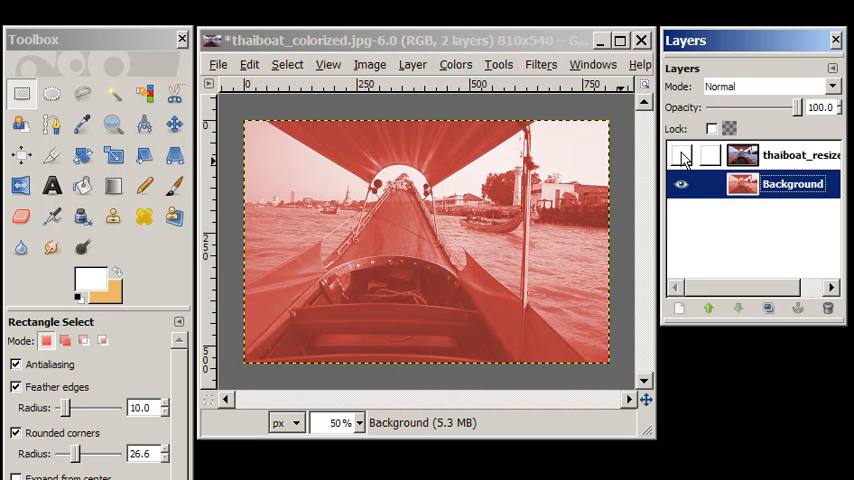
{"action": "left_click", "coordinate": [681, 155]}
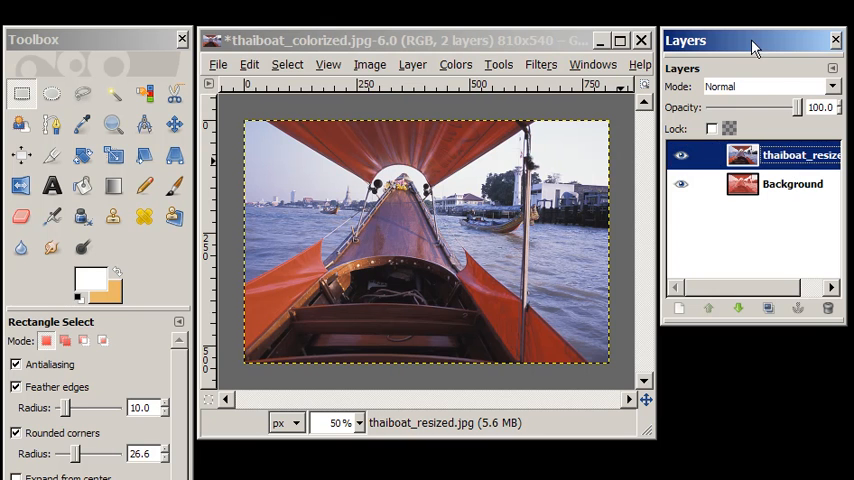
Try Lighten only, Dissolve, Divide and other blend modes on the photo layer.
{"action": "left_click", "coordinate": [831, 86]}
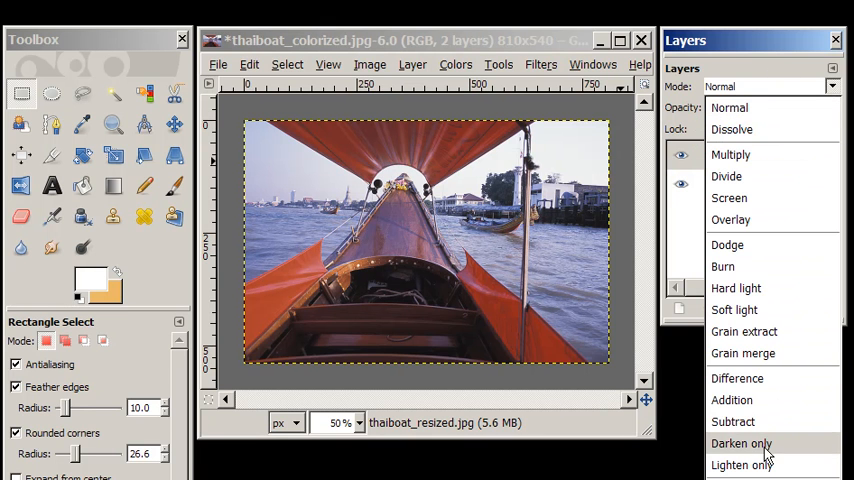
{"action": "left_click", "coordinate": [741, 464]}
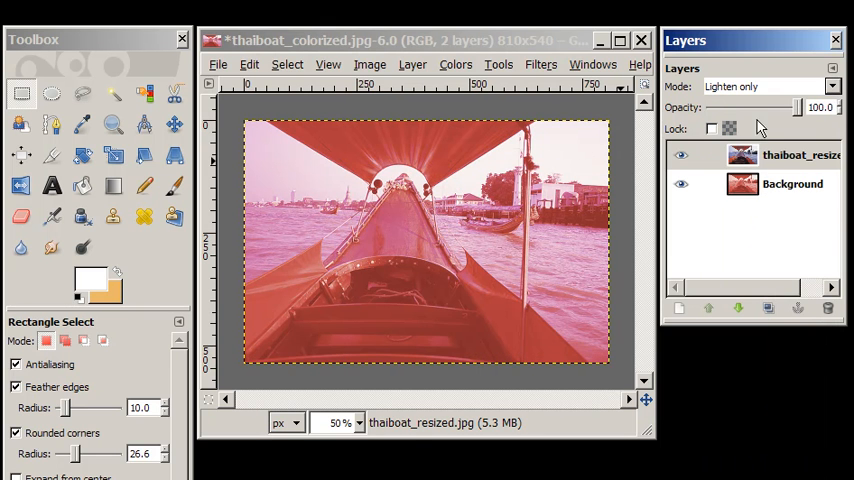
{"action": "left_click", "coordinate": [793, 155]}
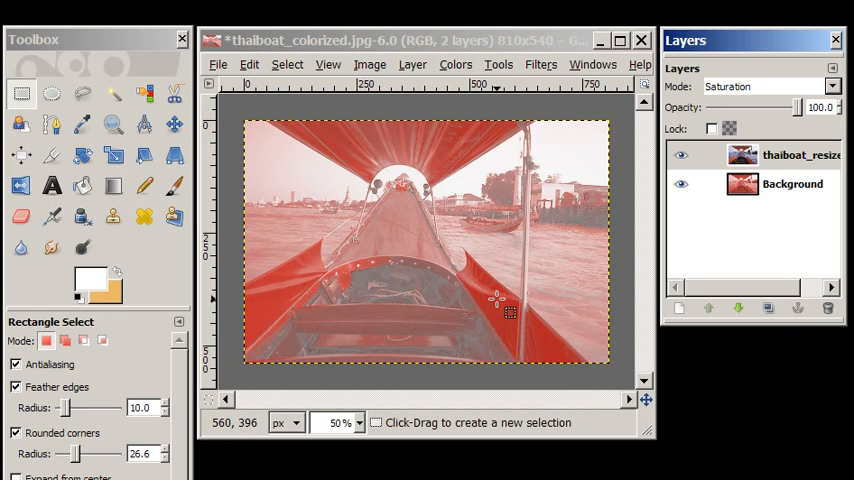
{"action": "mouse_move", "coordinate": [460, 268]}
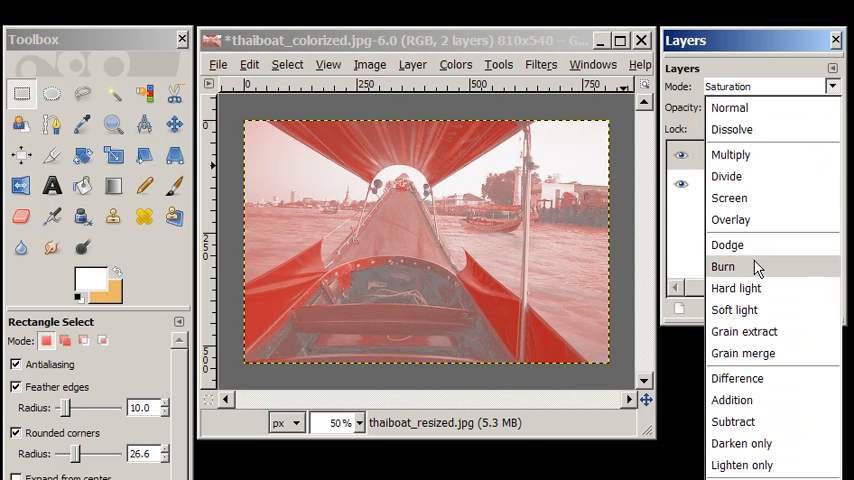
{"action": "left_click", "coordinate": [727, 244]}
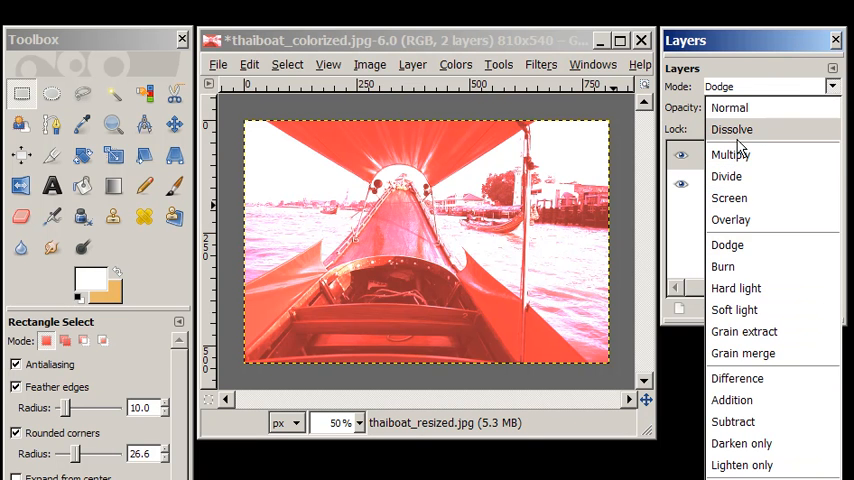
{"action": "left_click", "coordinate": [731, 129]}
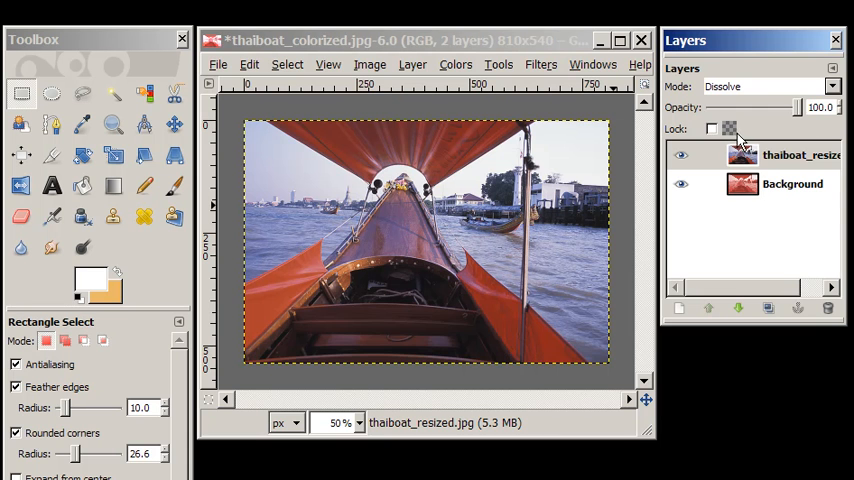
{"action": "left_click", "coordinate": [768, 86]}
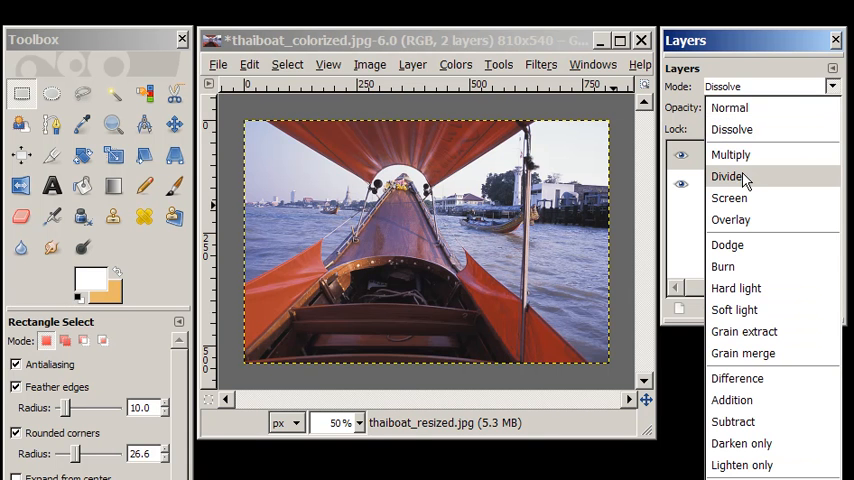
{"action": "left_click", "coordinate": [728, 176]}
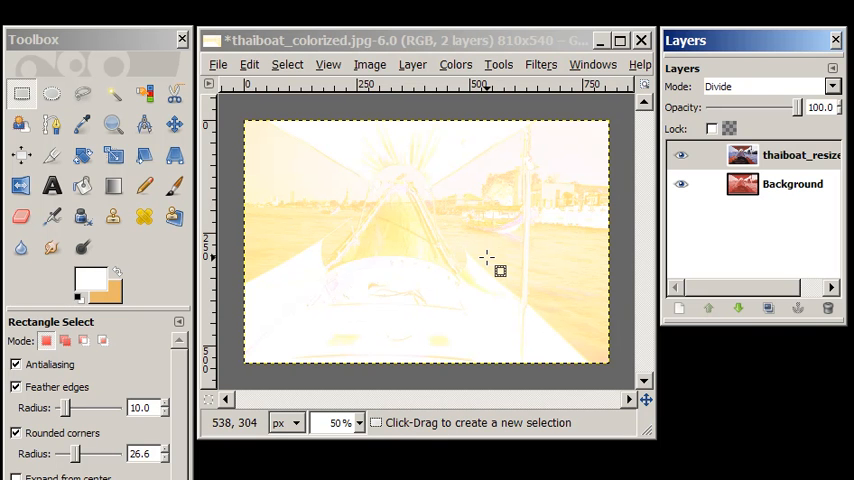
{"action": "mouse_move", "coordinate": [387, 238]}
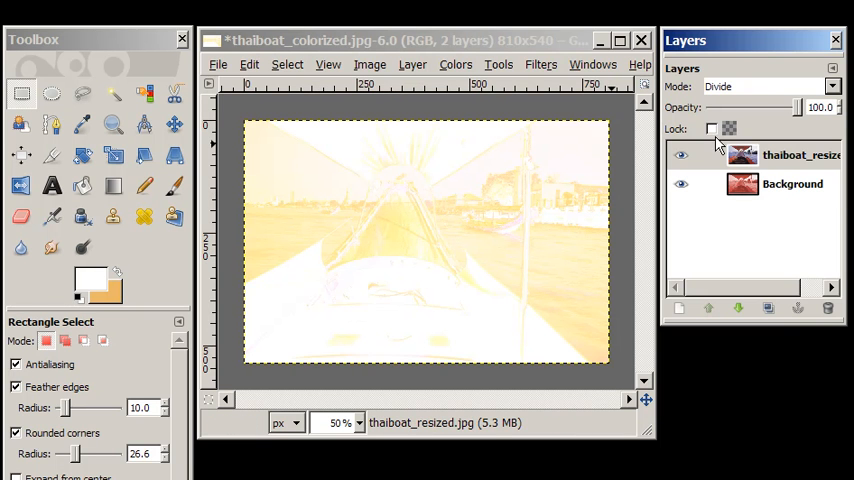
Set the photo layer's blend mode to Overlay and keep it visible.
{"action": "left_click", "coordinate": [770, 86]}
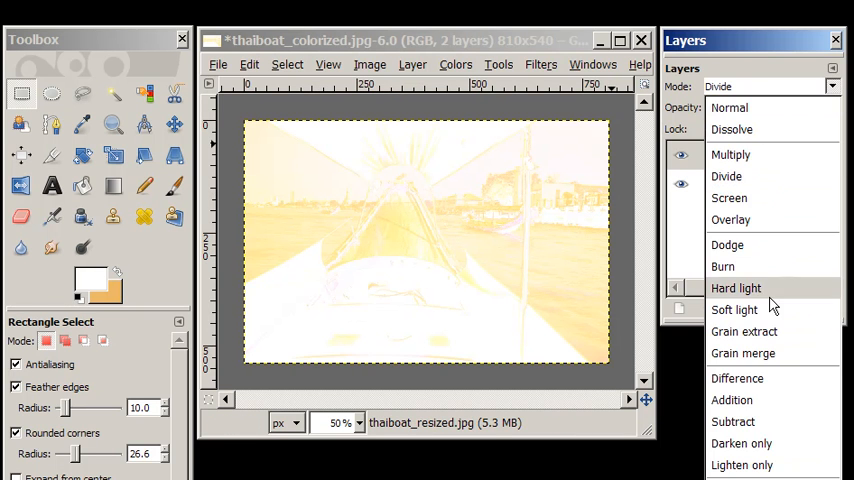
{"action": "mouse_move", "coordinate": [733, 421]}
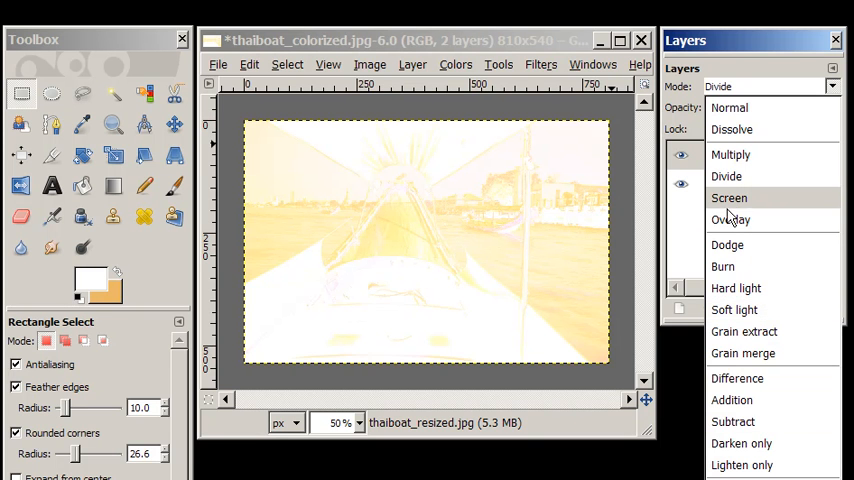
{"action": "left_click", "coordinate": [731, 219]}
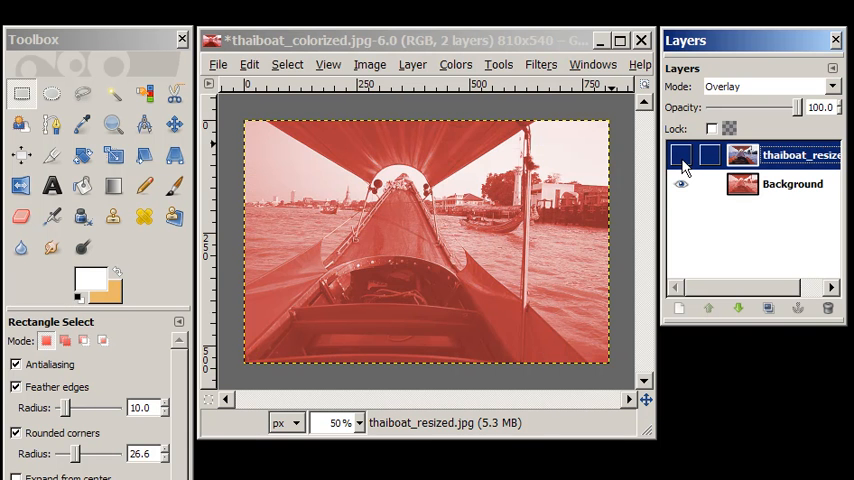
{"action": "left_click", "coordinate": [681, 156]}
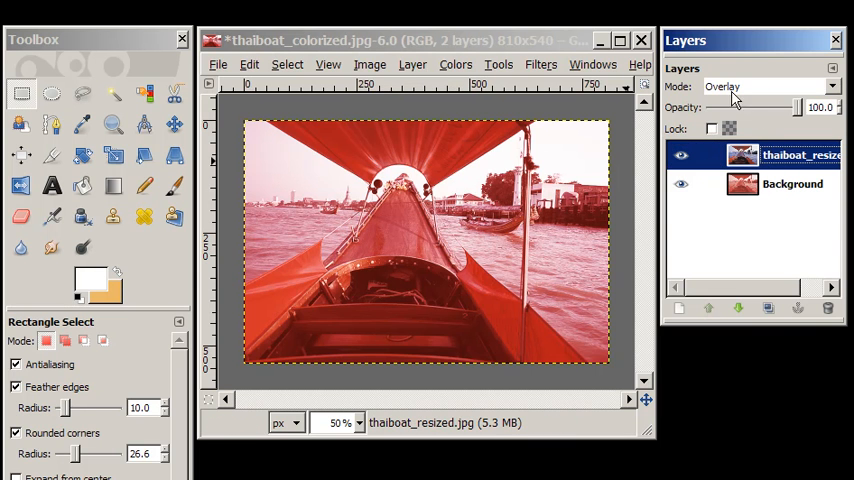
Crop the thaiboat_resized layer alone to a centered rectangle using the Crop tool.
{"action": "left_click", "coordinate": [51, 156]}
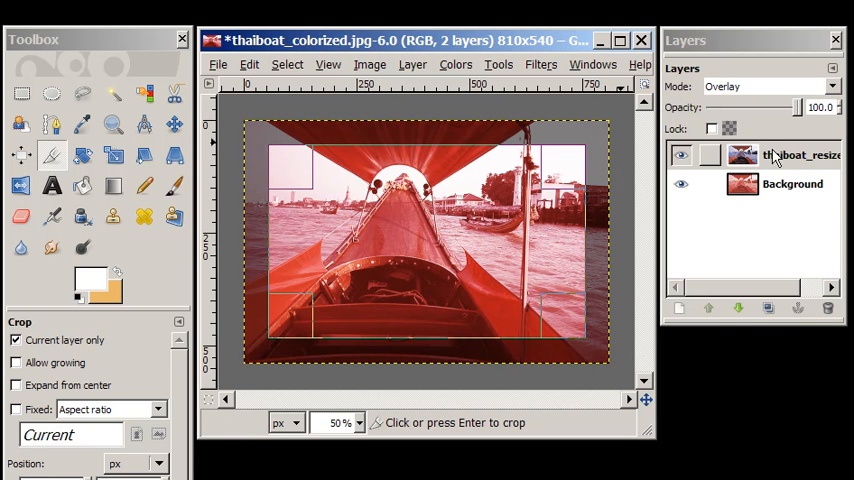
{"action": "left_click", "coordinate": [795, 154]}
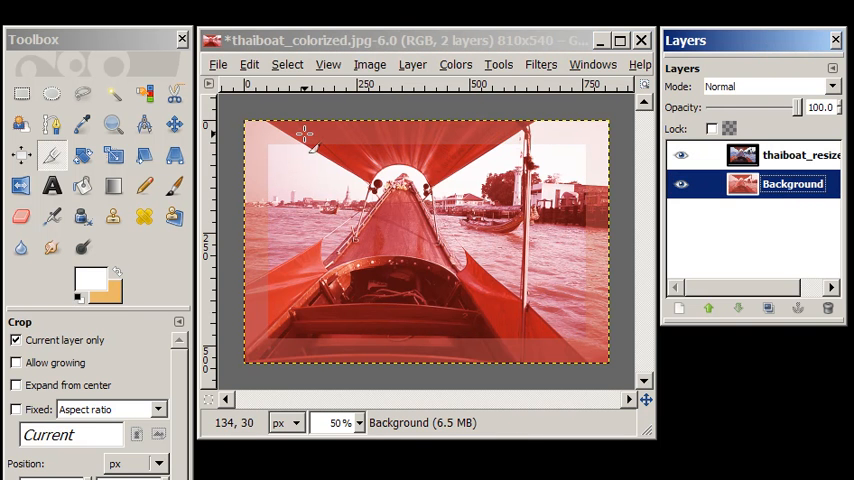
{"action": "mouse_move", "coordinate": [392, 340]}
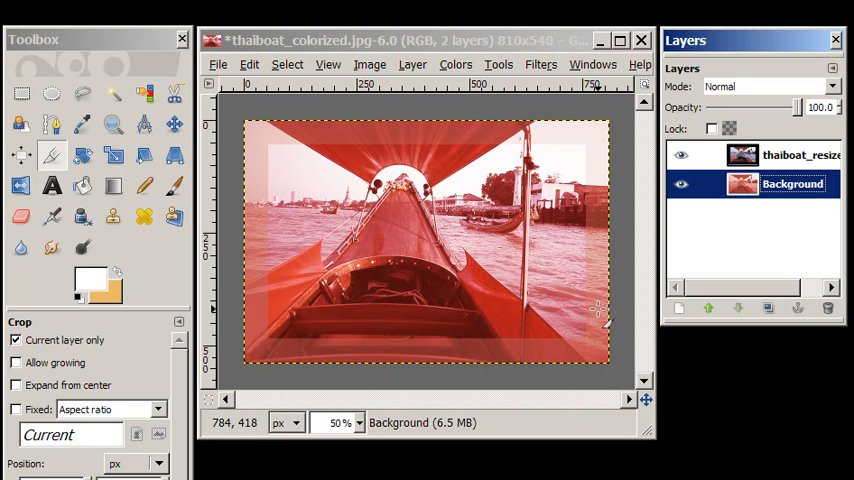
{"action": "mouse_move", "coordinate": [360, 265]}
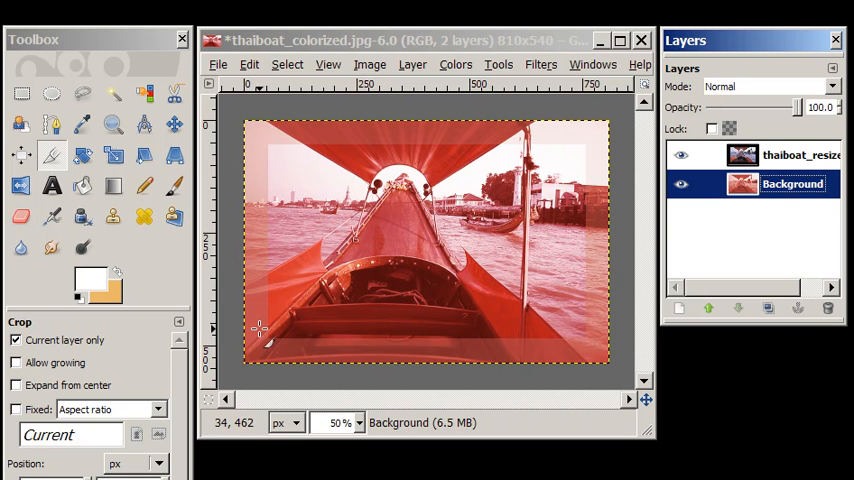
{"action": "mouse_move", "coordinate": [22, 93]}
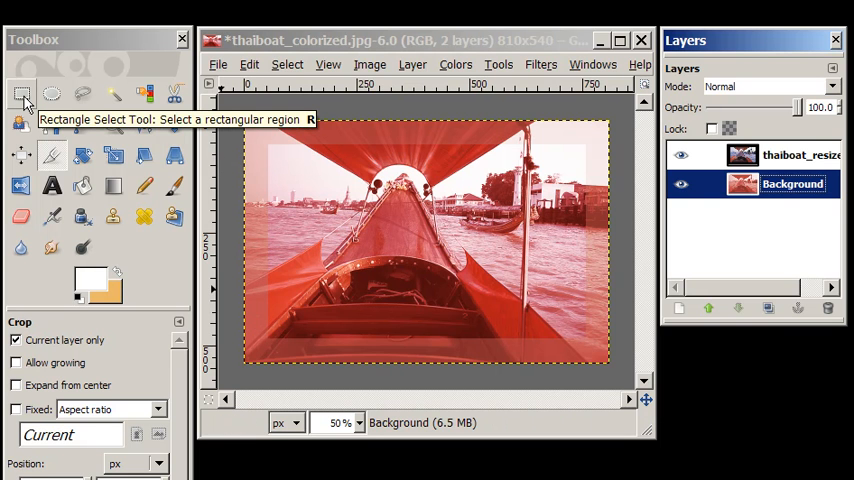
Switch to the Rectangle Select tool.
{"action": "left_click", "coordinate": [20, 93]}
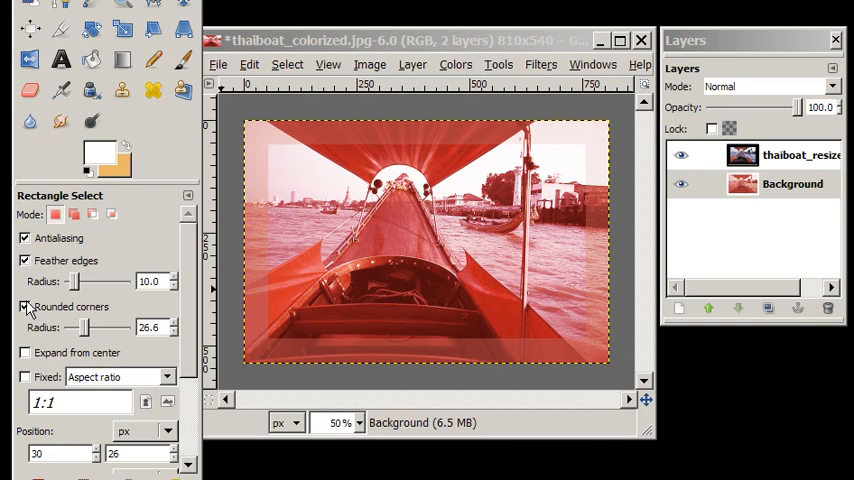
{"action": "mouse_move", "coordinate": [255, 230]}
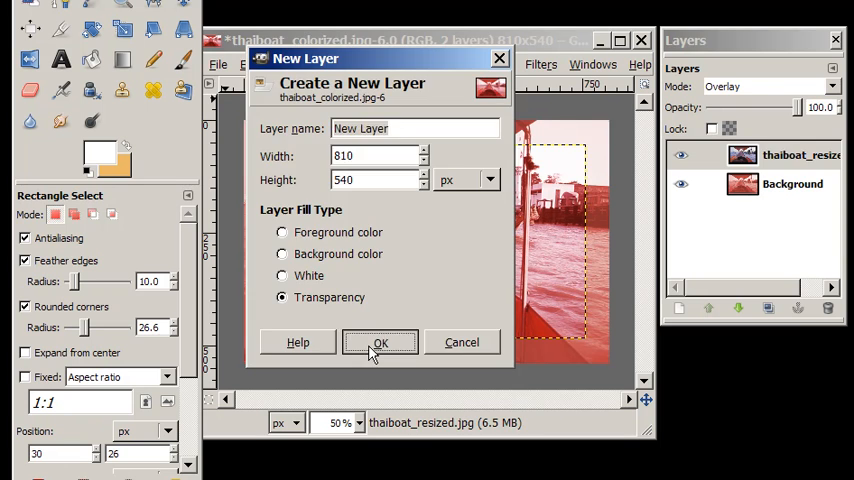
Create a transparent layer named 'border' and select a rounded rectangle inset from the edges.
{"action": "left_click", "coordinate": [380, 342]}
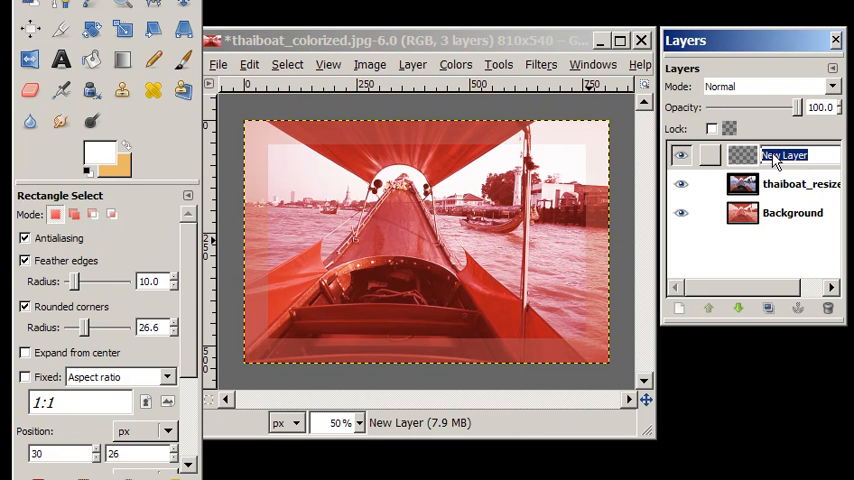
{"action": "type", "text": "border"}
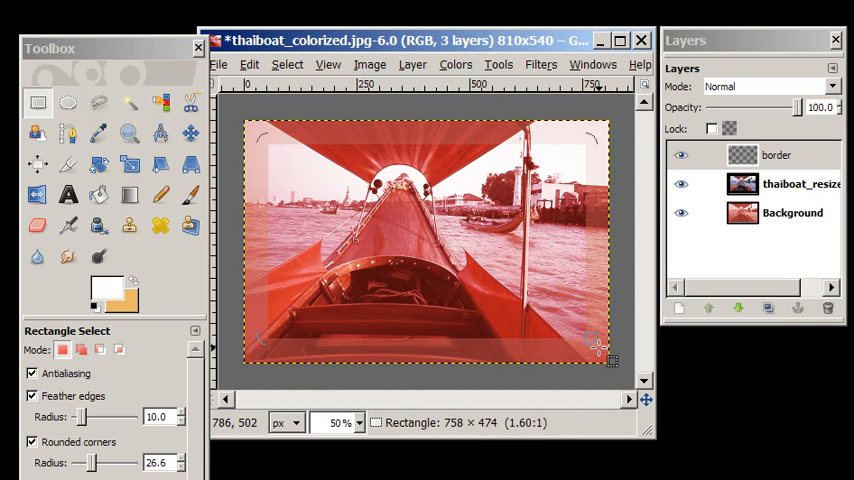
{"action": "left_click_drag", "start_coordinate": [595, 349], "coordinate": [608, 358]}
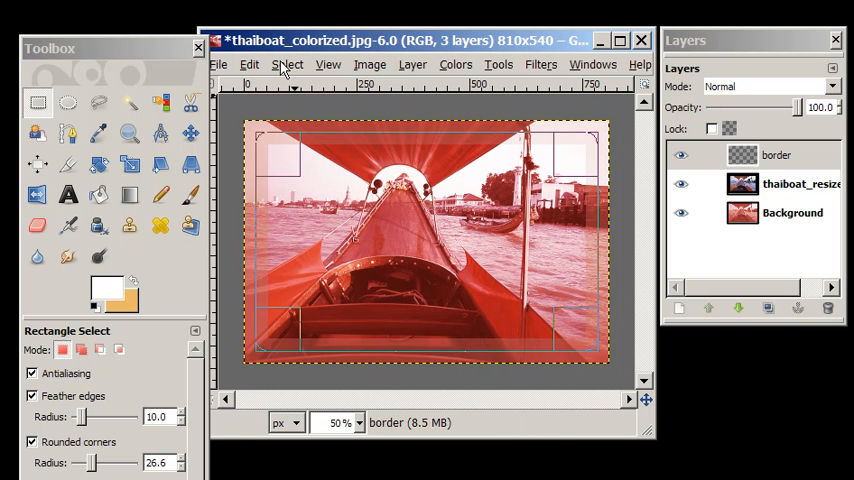
{"action": "left_click", "coordinate": [776, 155]}
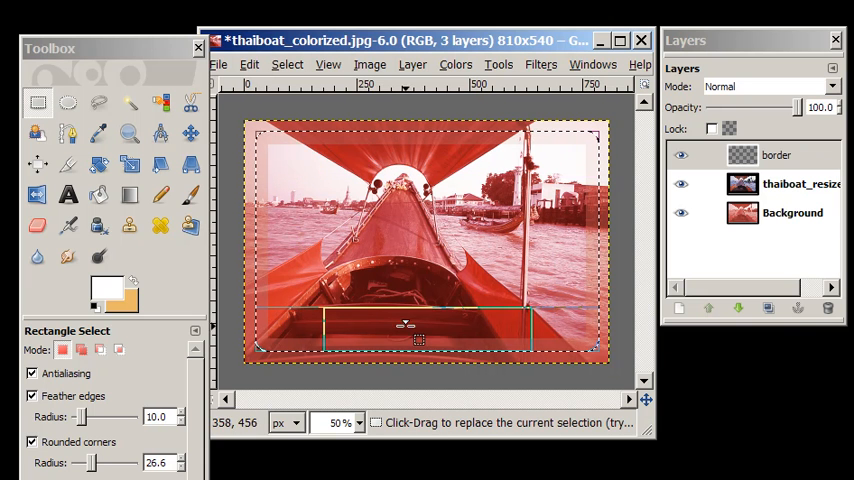
Stroke the selection with a 6 px solid white line, then deselect.
{"action": "left_click", "coordinate": [248, 64]}
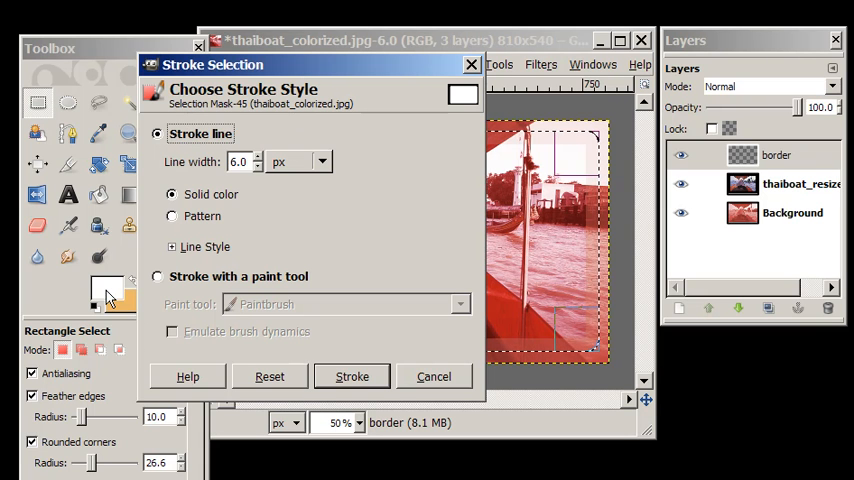
{"action": "left_click", "coordinate": [352, 376]}
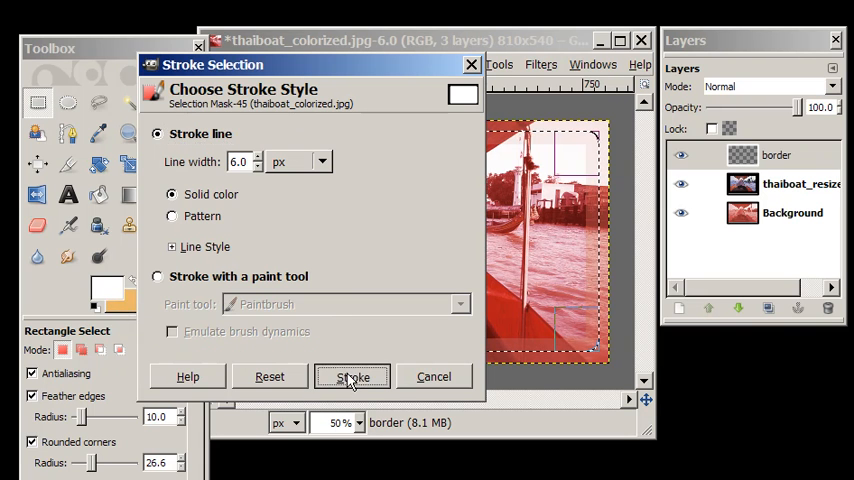
{"action": "left_click", "coordinate": [352, 377]}
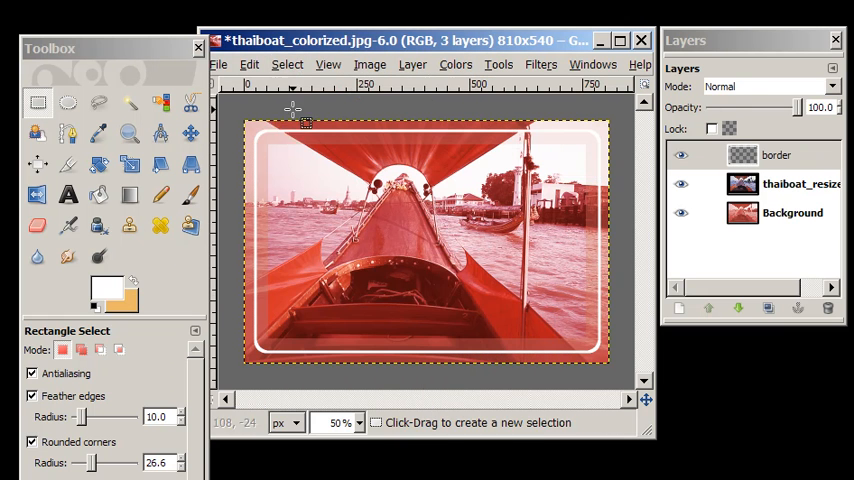
{"action": "left_click", "coordinate": [778, 155]}
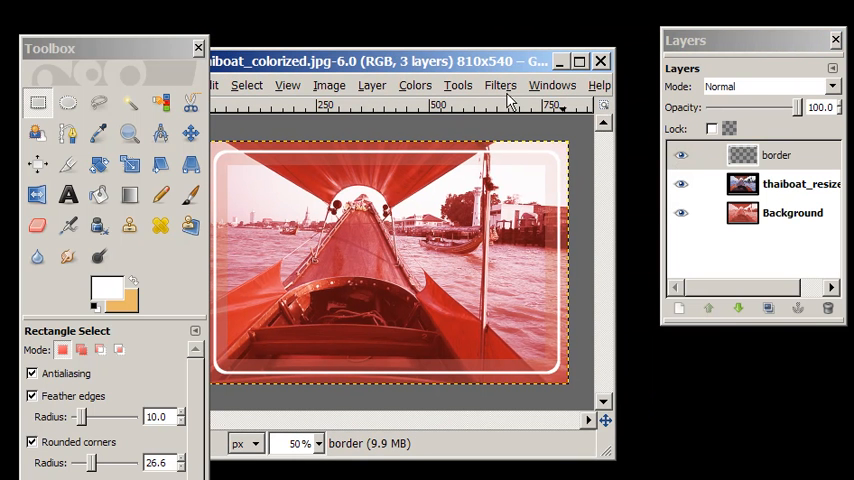
Blur the border layer with a 20 px Gaussian blur.
{"action": "left_click", "coordinate": [500, 85]}
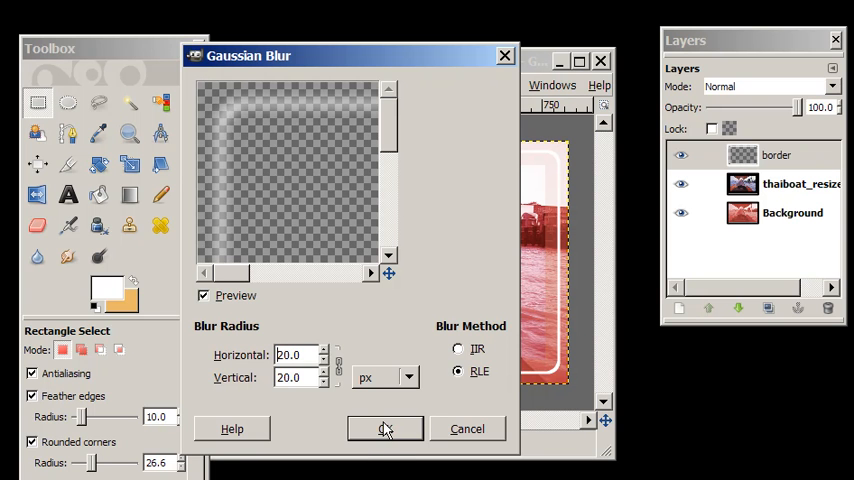
{"action": "left_click", "coordinate": [385, 428]}
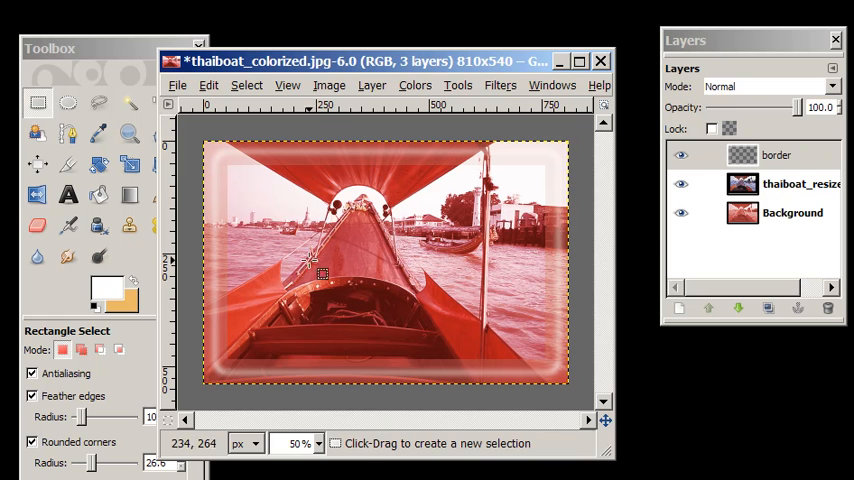
{"action": "mouse_move", "coordinate": [265, 165]}
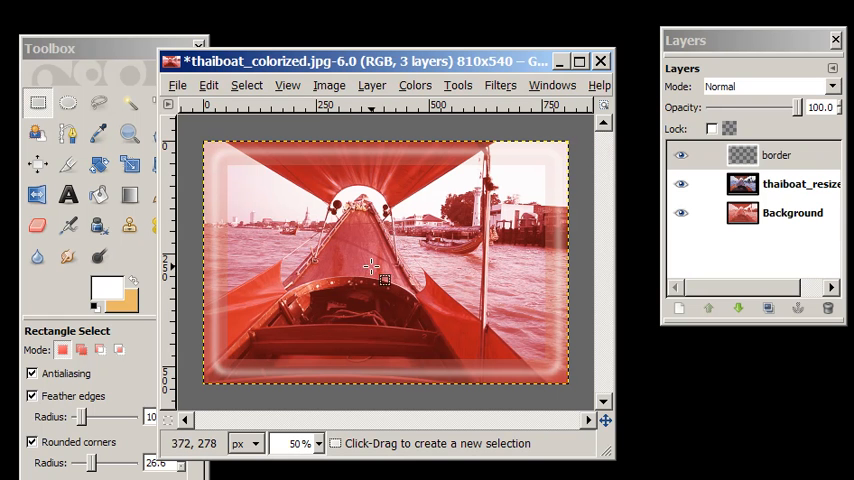
{"action": "mouse_move", "coordinate": [410, 275]}
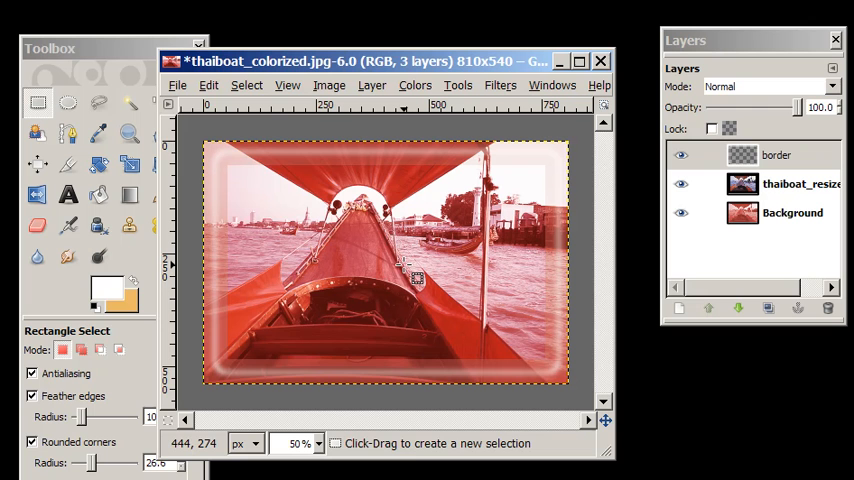
{"action": "left_click", "coordinate": [178, 85]}
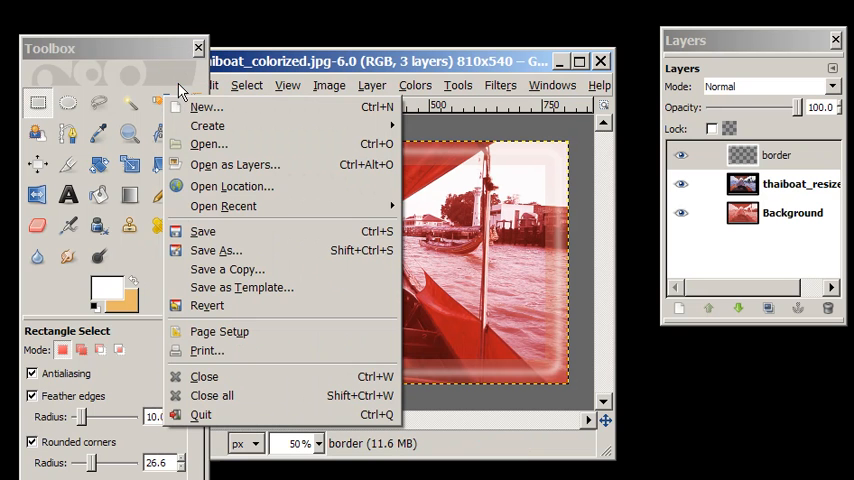
Save As to the Desktop, renaming the file to thaiboat_colorized_xcf.
{"action": "left_click", "coordinate": [216, 250]}
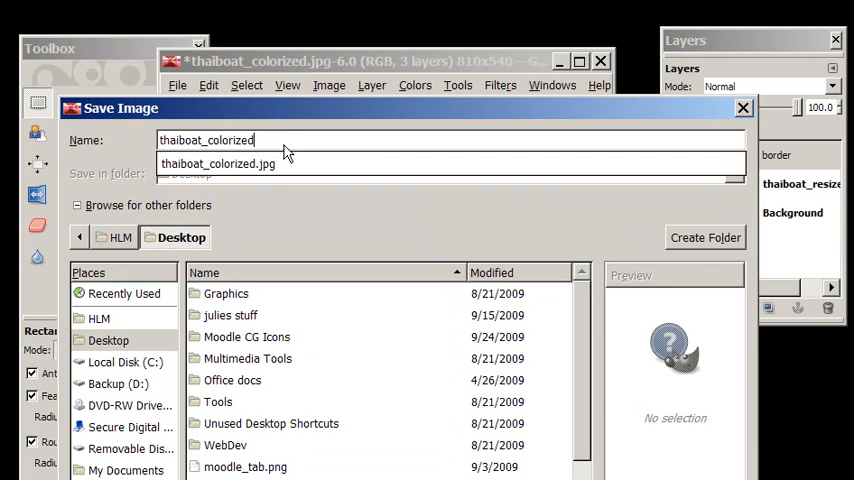
{"action": "type", "text": "_xcf."}
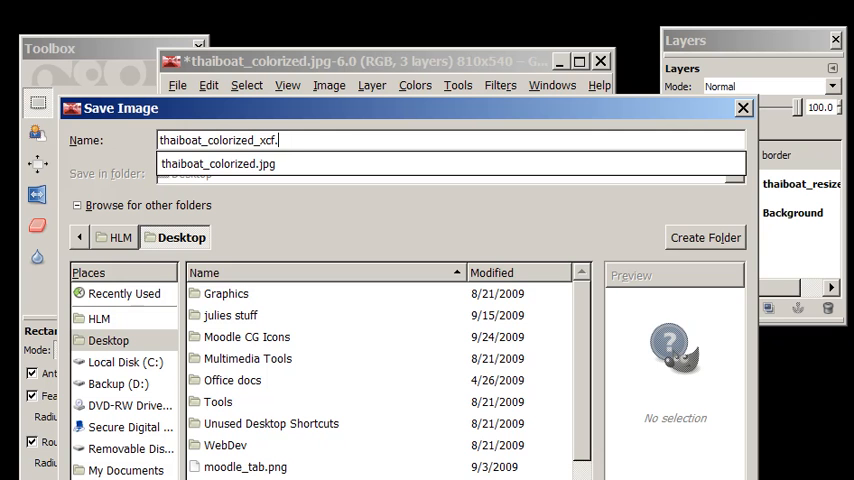